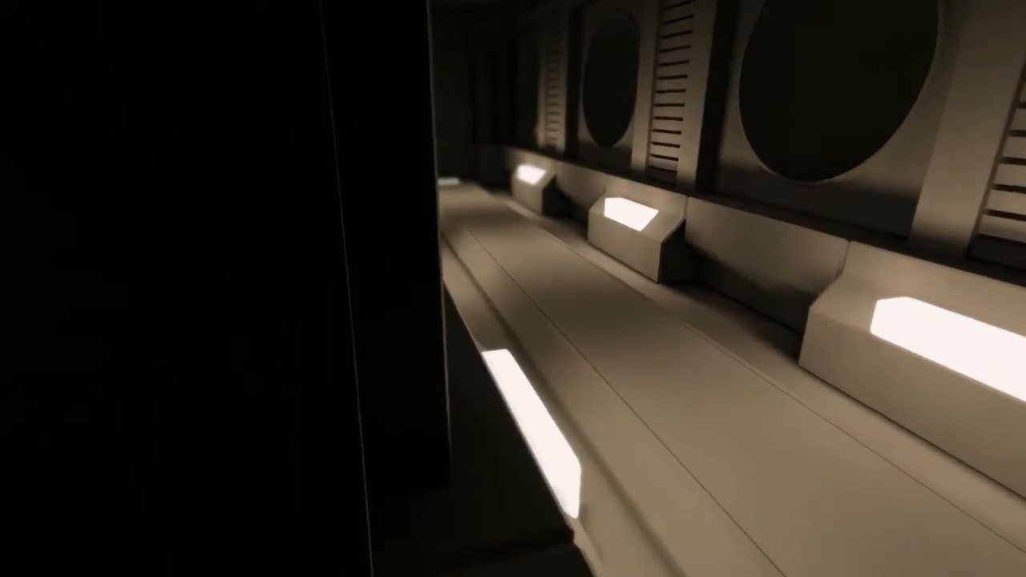
mouse_move(514, 289)
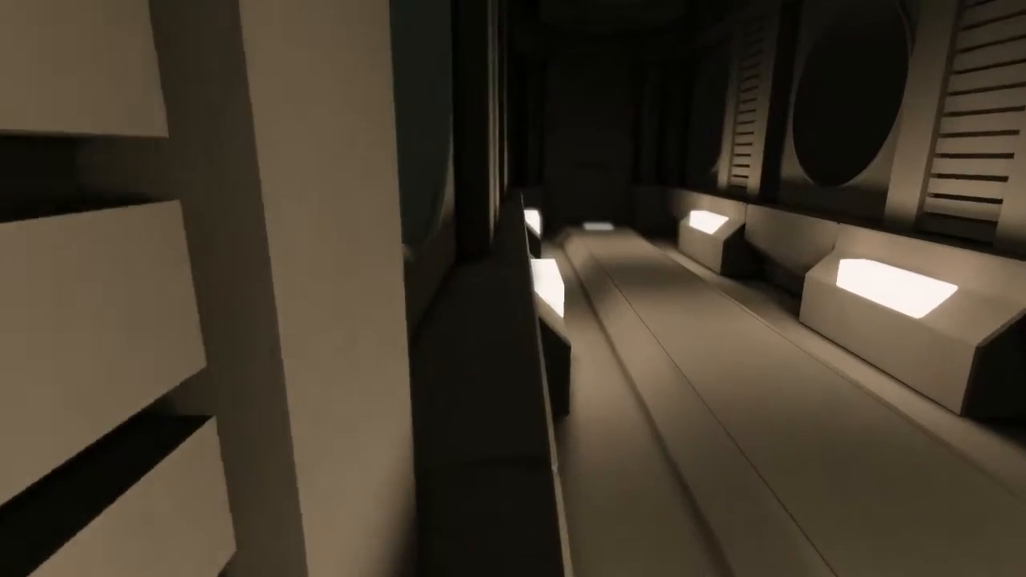